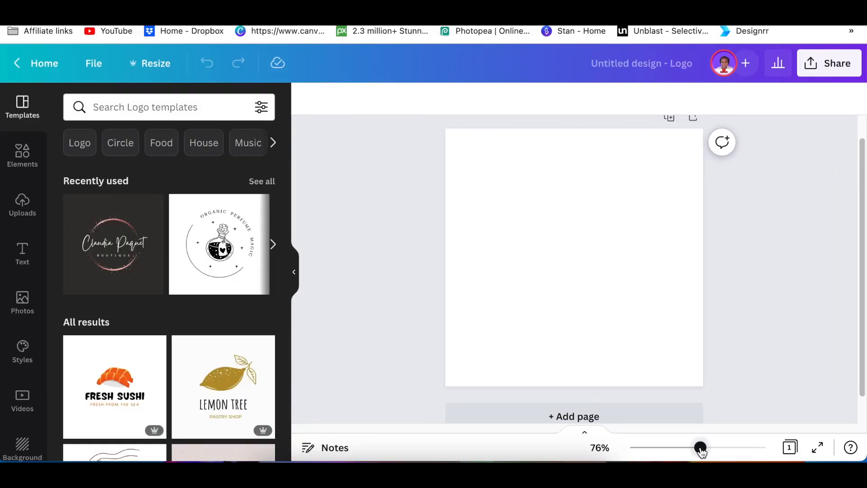
# Step: Search the Elements panel for 'shield' graphics
pyautogui.write('shield')
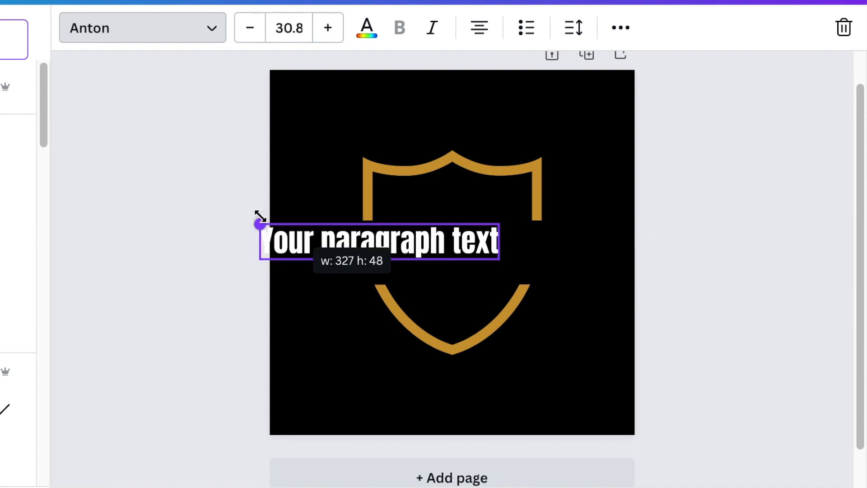
# Step: Resize the Anton text box so it sits across the middle of the gold shield
pyautogui.moveTo(258, 222); pyautogui.dragTo(195, 213)
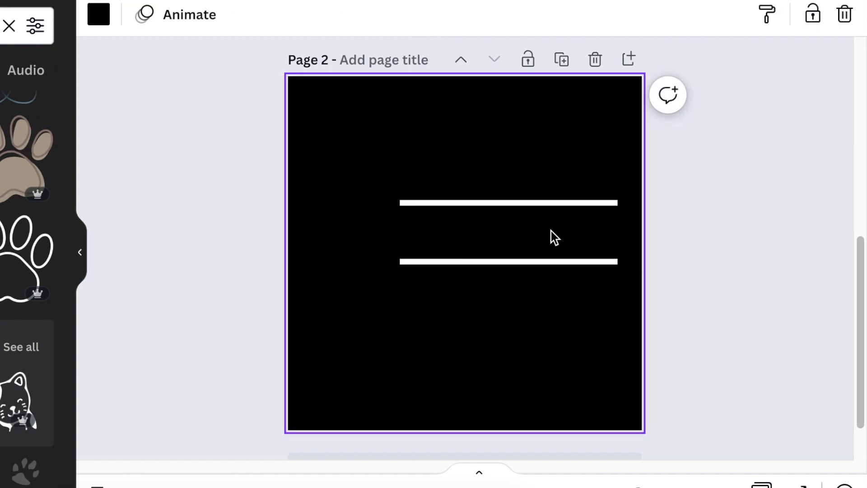
# Step: Edit a white line element on the second black page
pyautogui.doubleClick(507, 233)
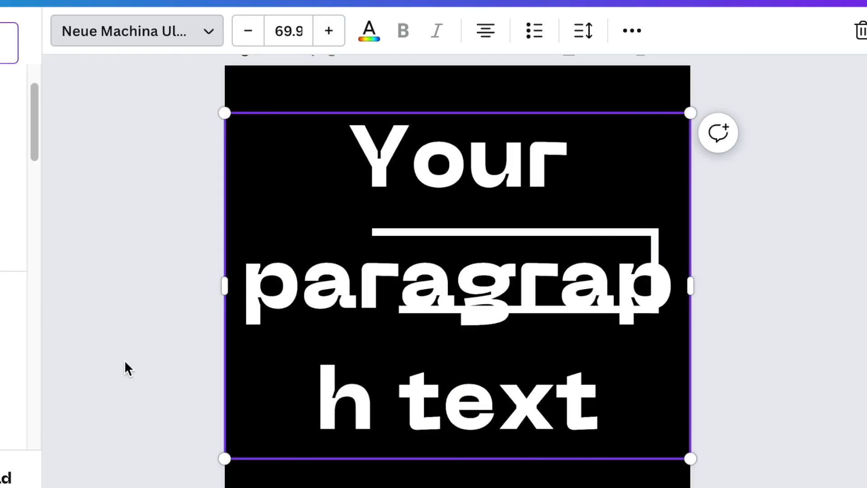